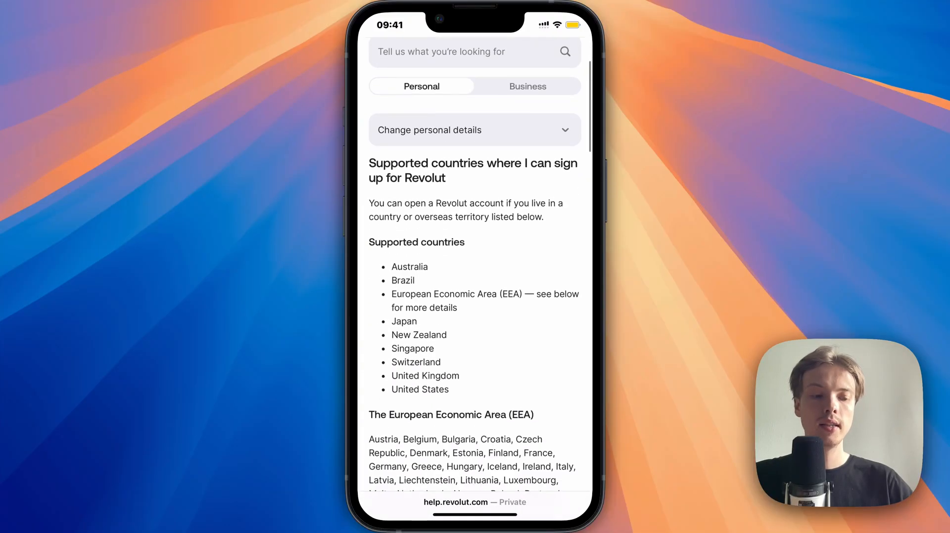
# Scroll through Revolut's supported countries article in Safari before switching to Settings
pyautogui.scroll(3)
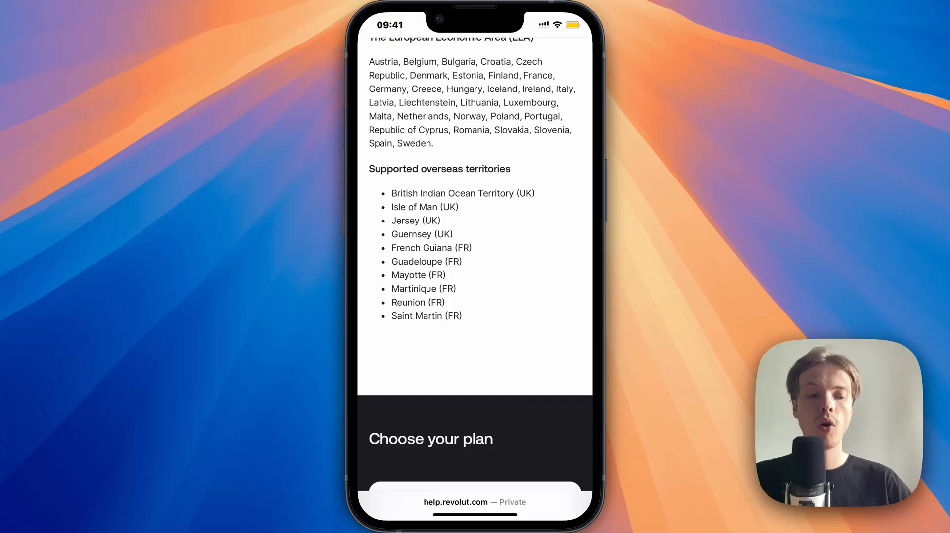
pyautogui.scroll(3)
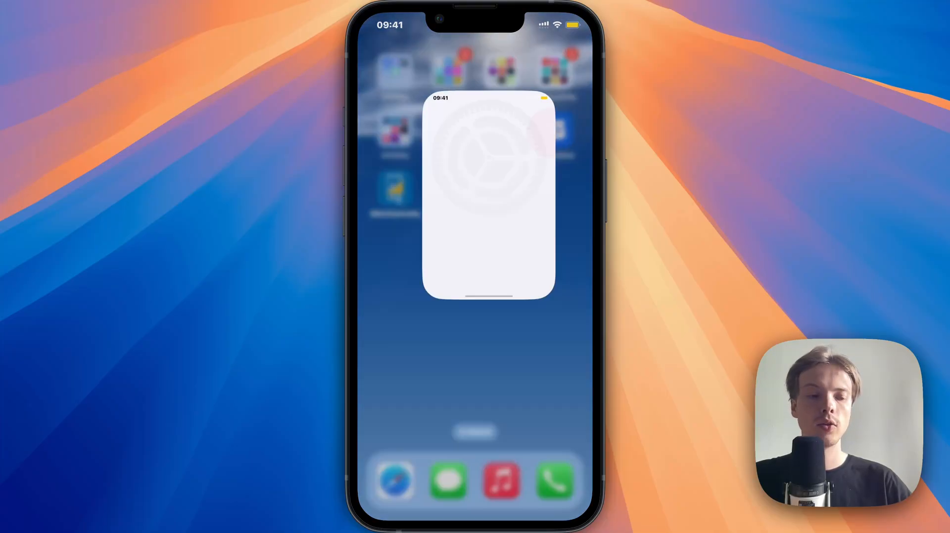
# Navigate from Settings into General and then the iPhone Storage page listing per-app sizes
pyautogui.click(487, 200)
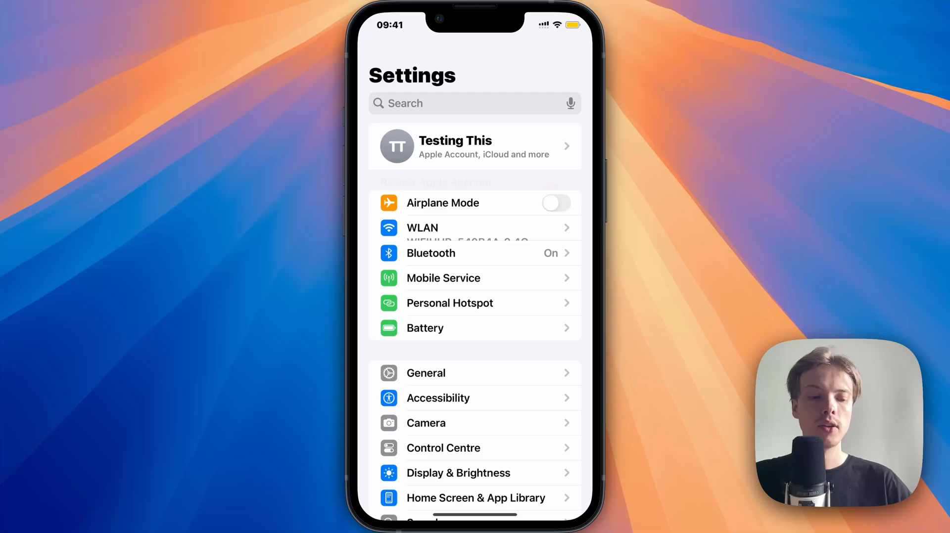
pyautogui.click(425, 373)
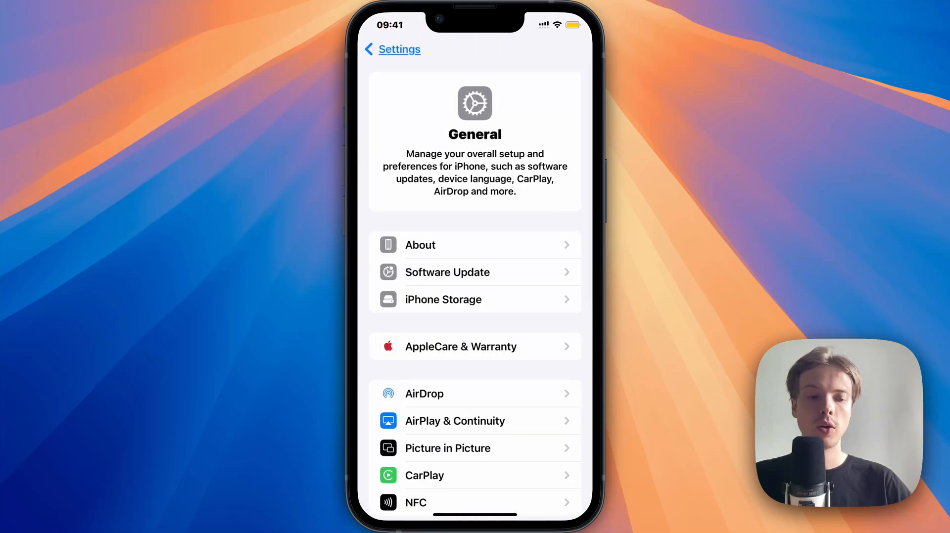
pyautogui.scroll(3)
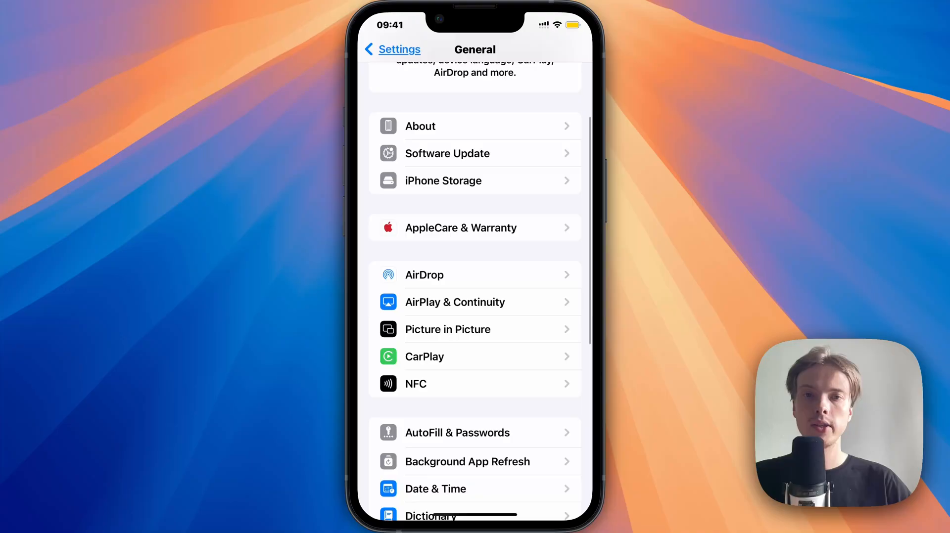
pyautogui.click(443, 181)
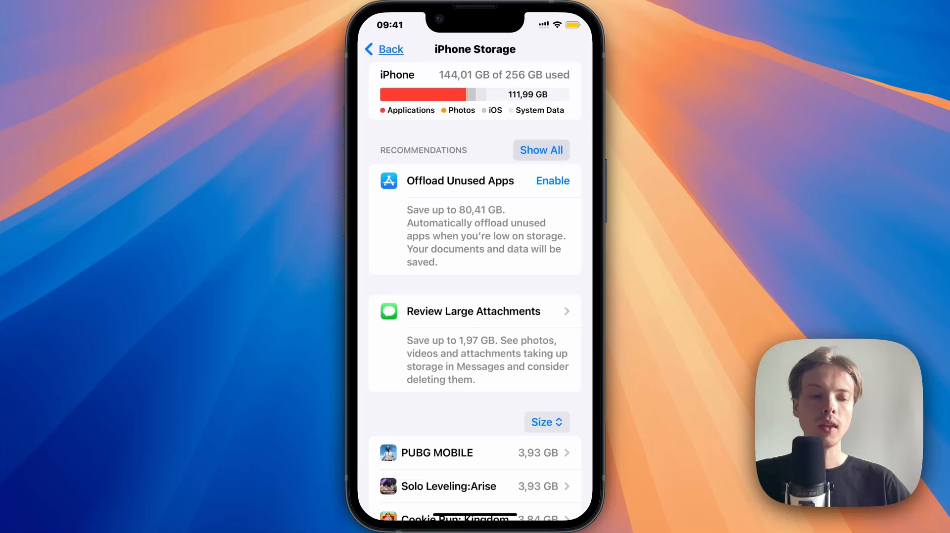
# Offload Revolut keeping its documents and data, then search 'Rev' in the App Library
pyautogui.scroll(-3)
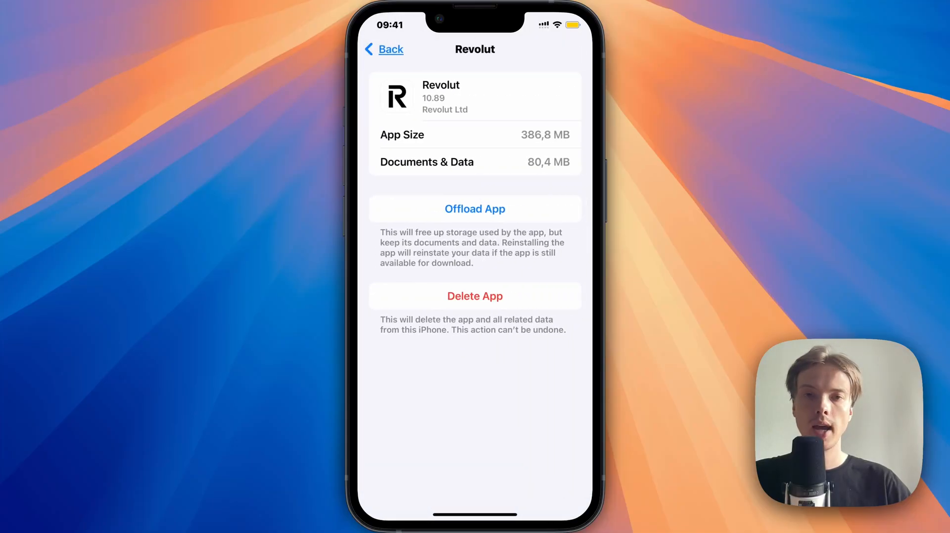
pyautogui.click(474, 209)
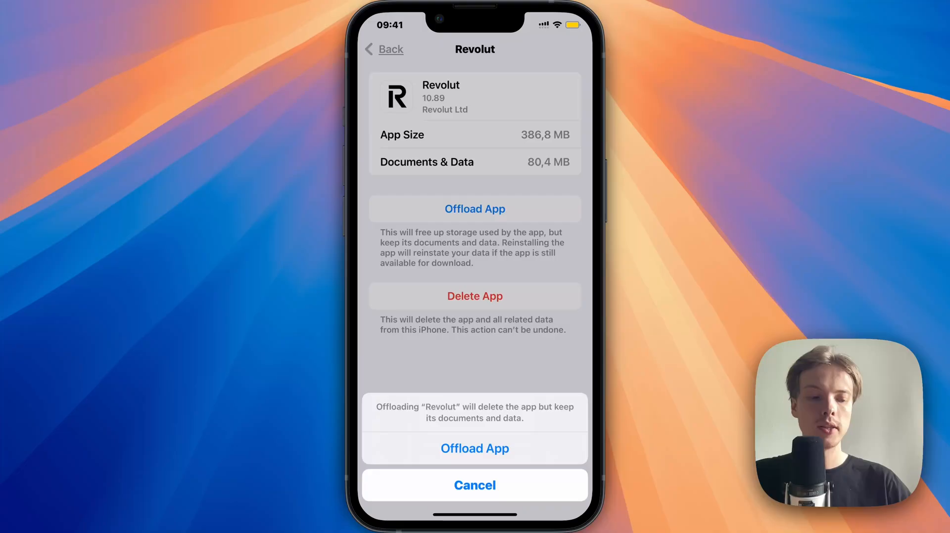
pyautogui.click(474, 485)
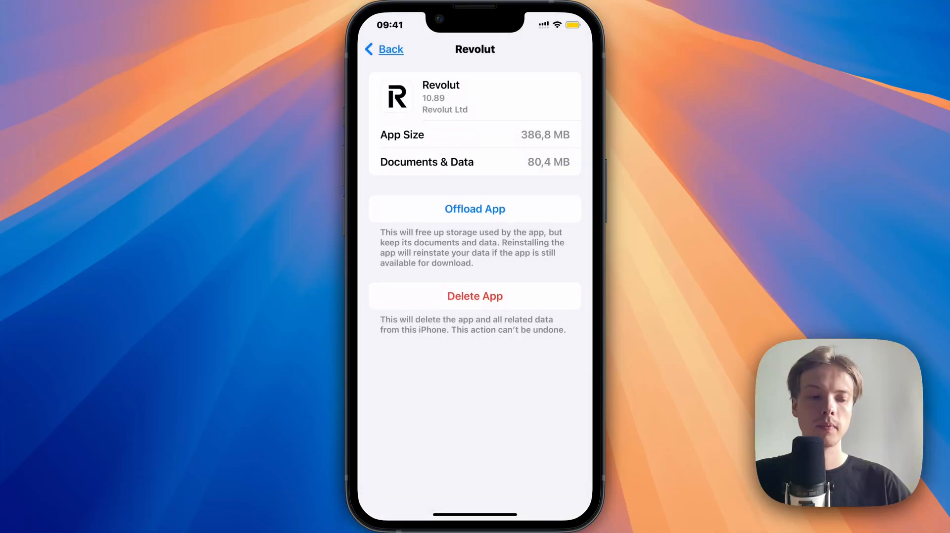
pyautogui.click(474, 208)
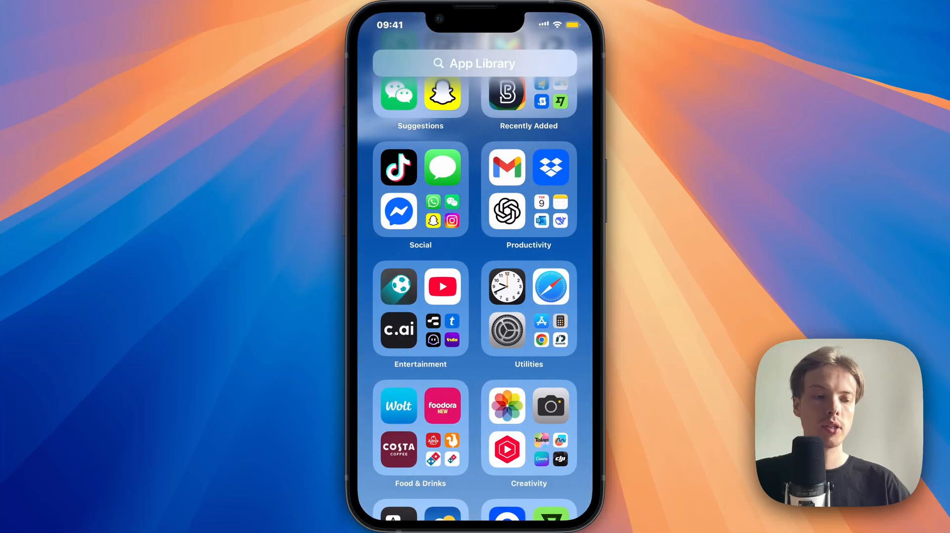
pyautogui.write('Rev')
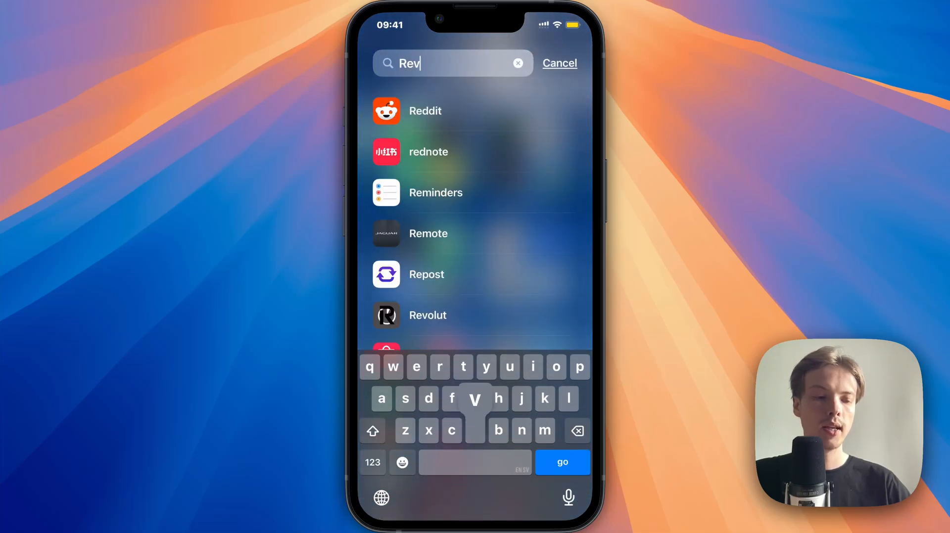